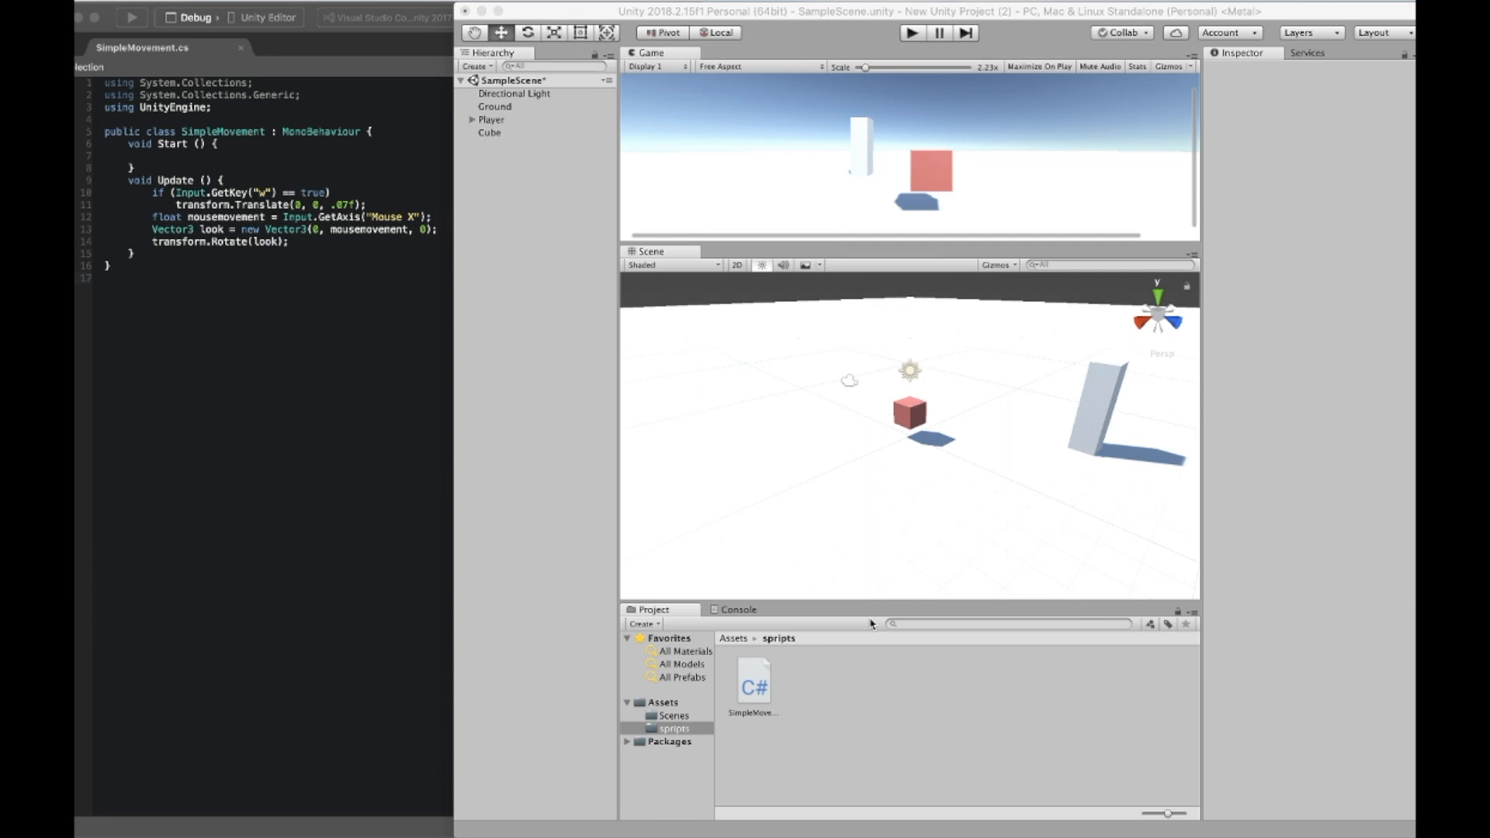
pyautogui.moveTo(1008, 448)
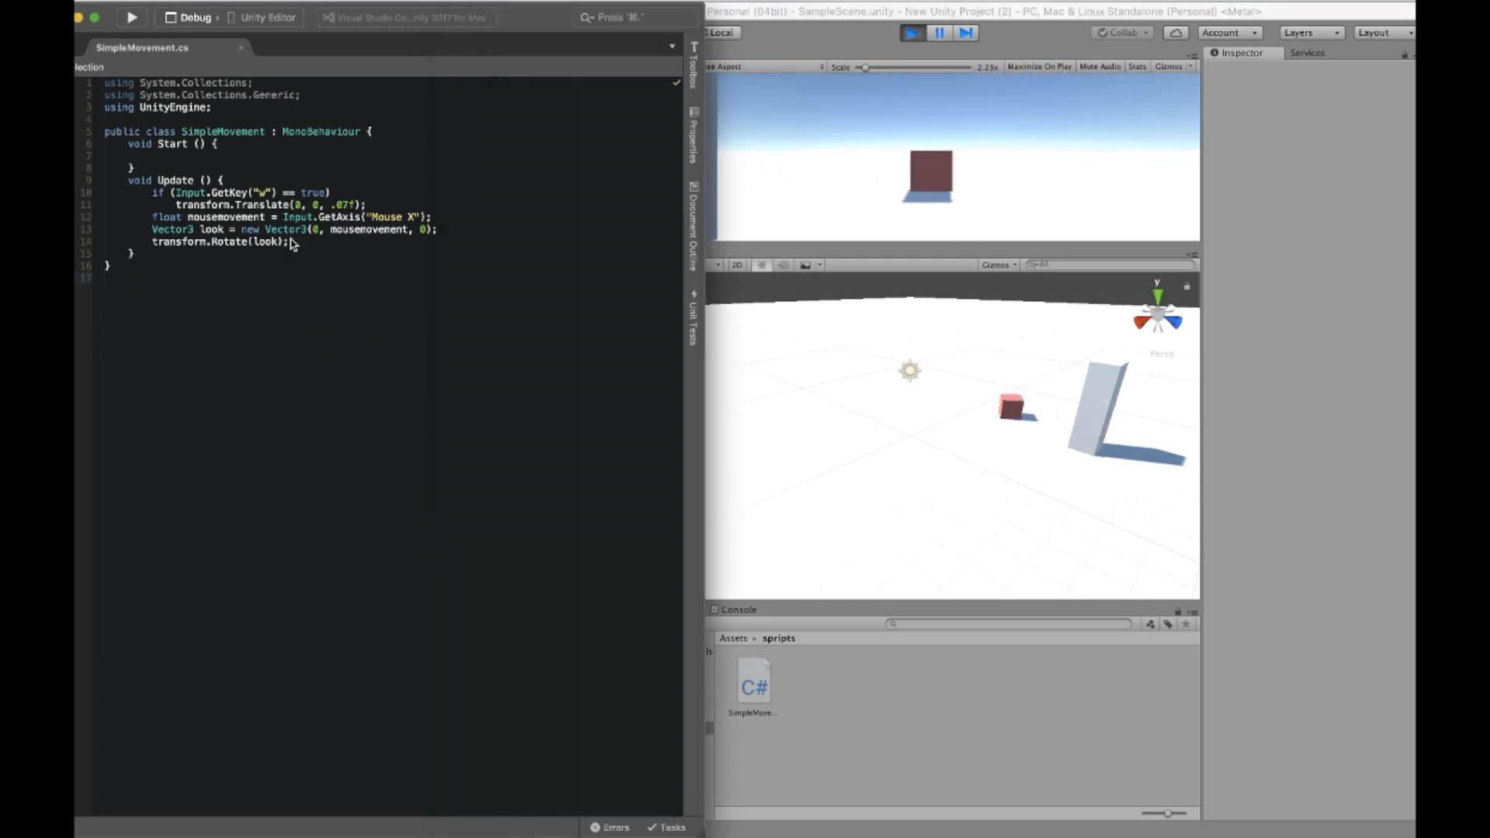
# Bring Unity to the front and drive the cube player forward toward the tall white wall.
pyautogui.moveTo(152, 181); pyautogui.dragTo(285, 242)
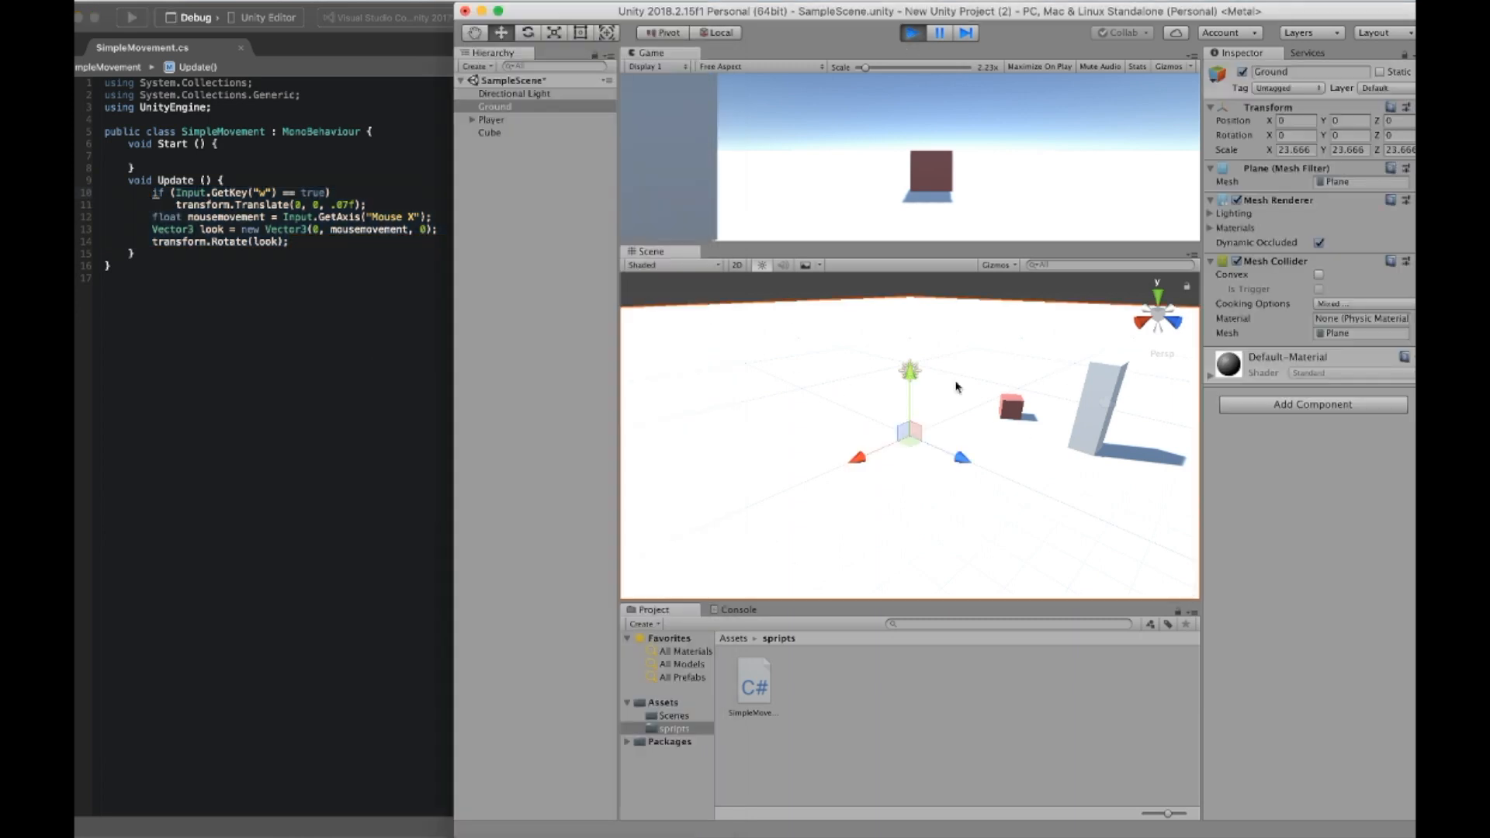
pyautogui.click(910, 32)
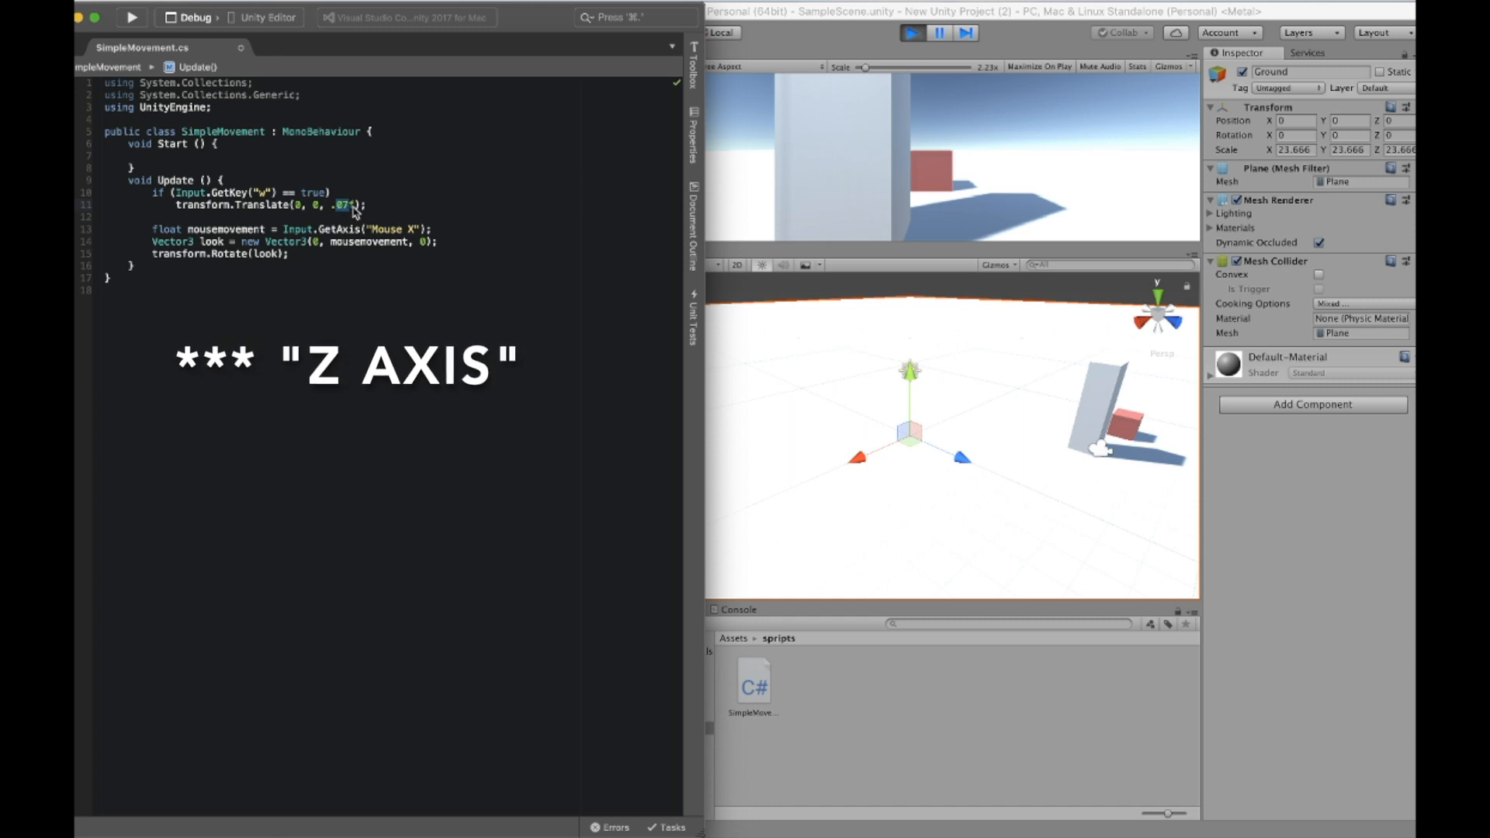
# Highlight the three mouse-rotation lines in SimpleMovement.cs, then deselect them.
pyautogui.moveTo(161, 229); pyautogui.dragTo(288, 264)
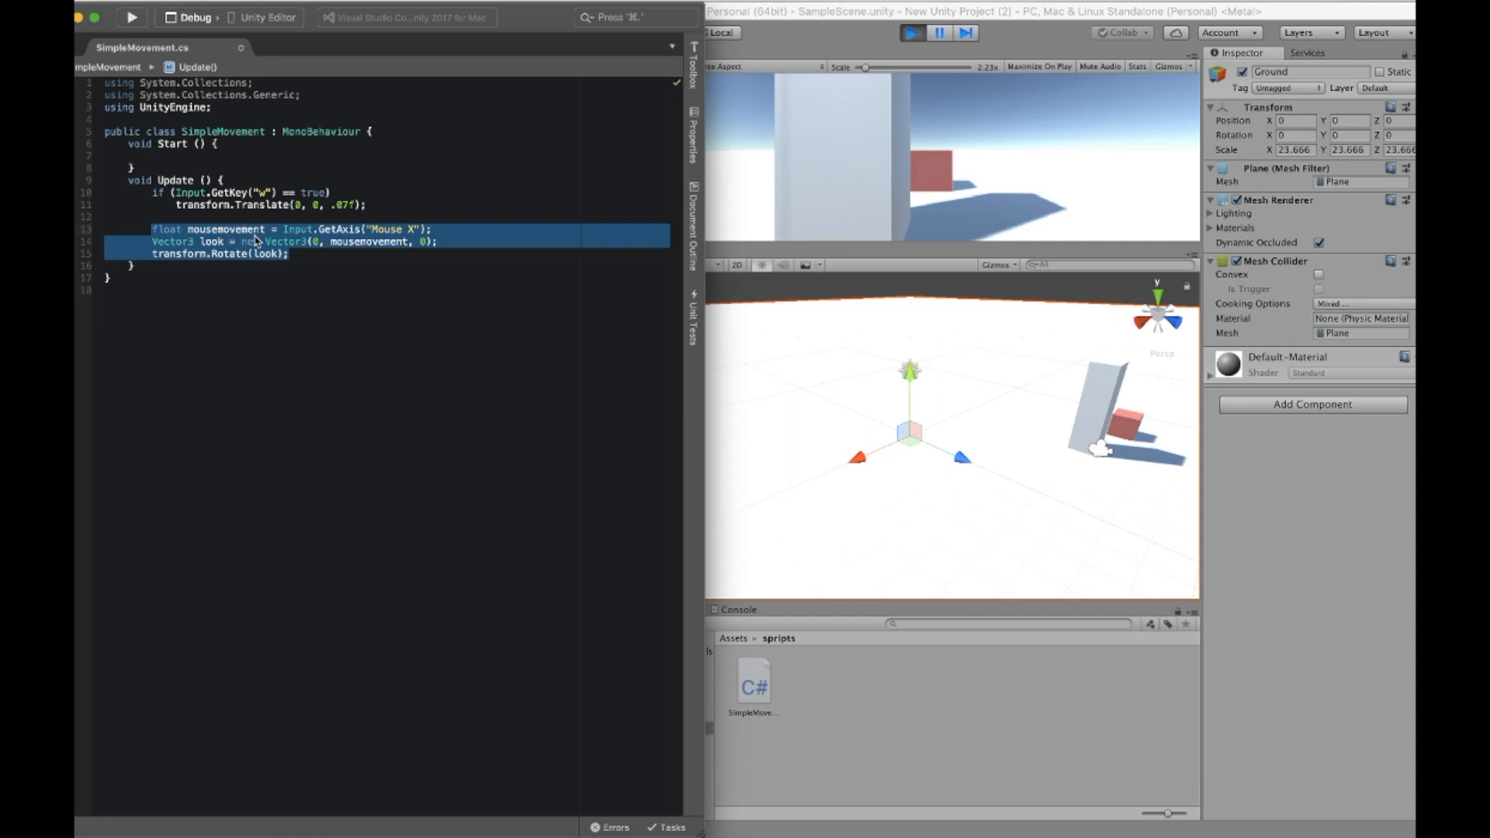
pyautogui.moveTo(278, 258)
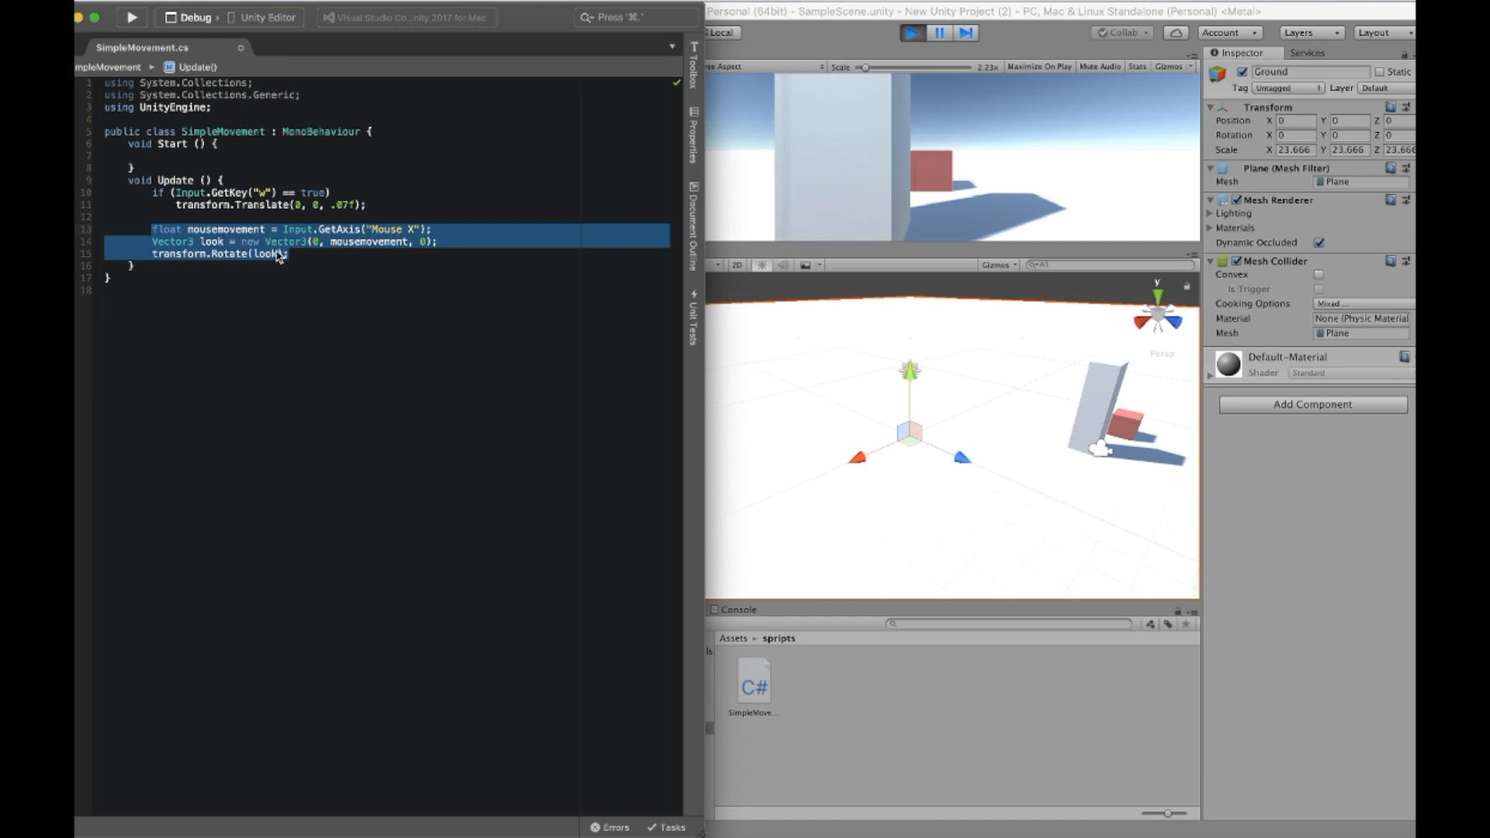
pyautogui.click(287, 255)
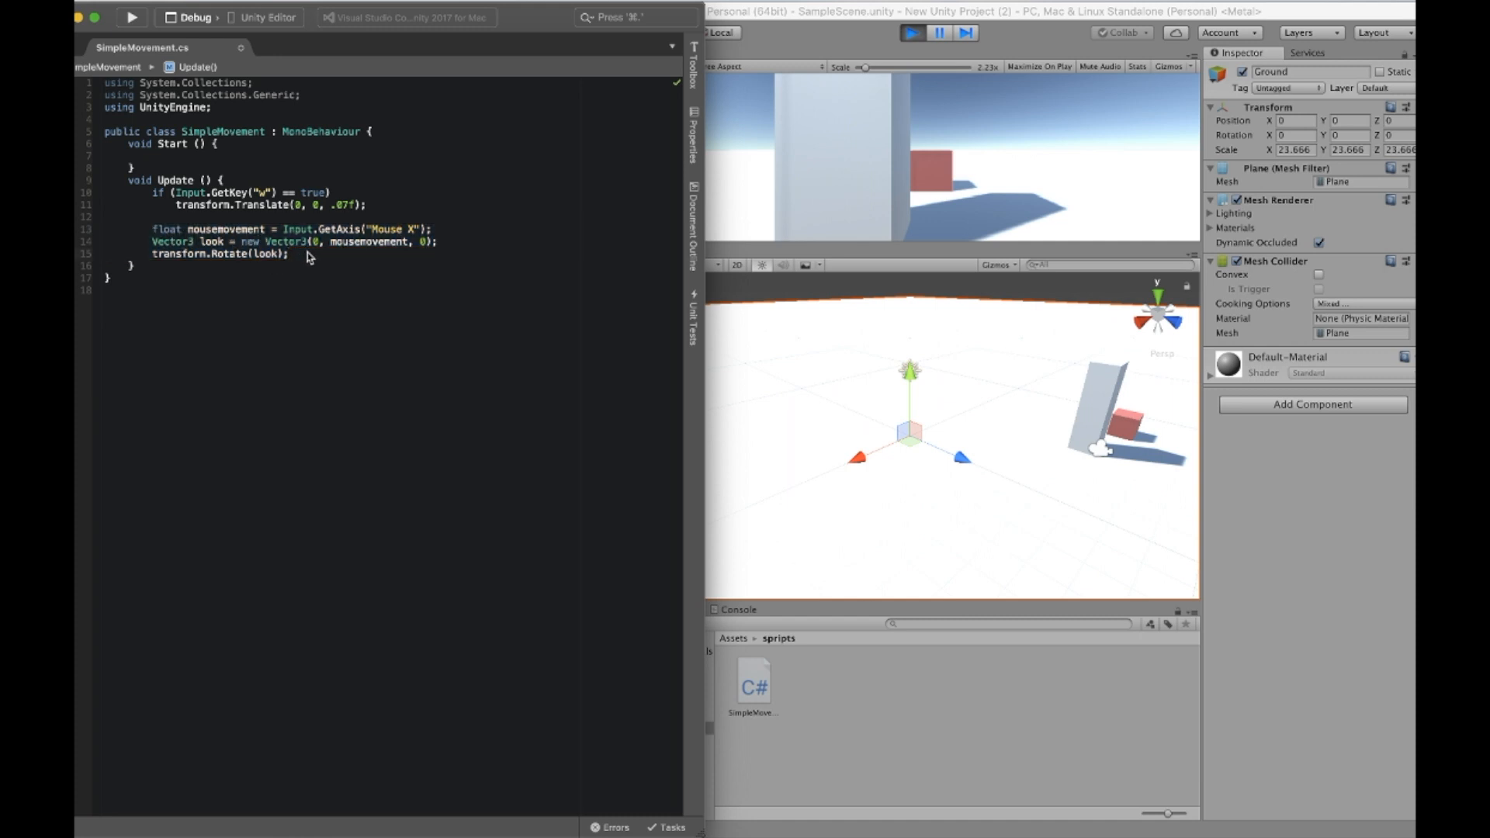